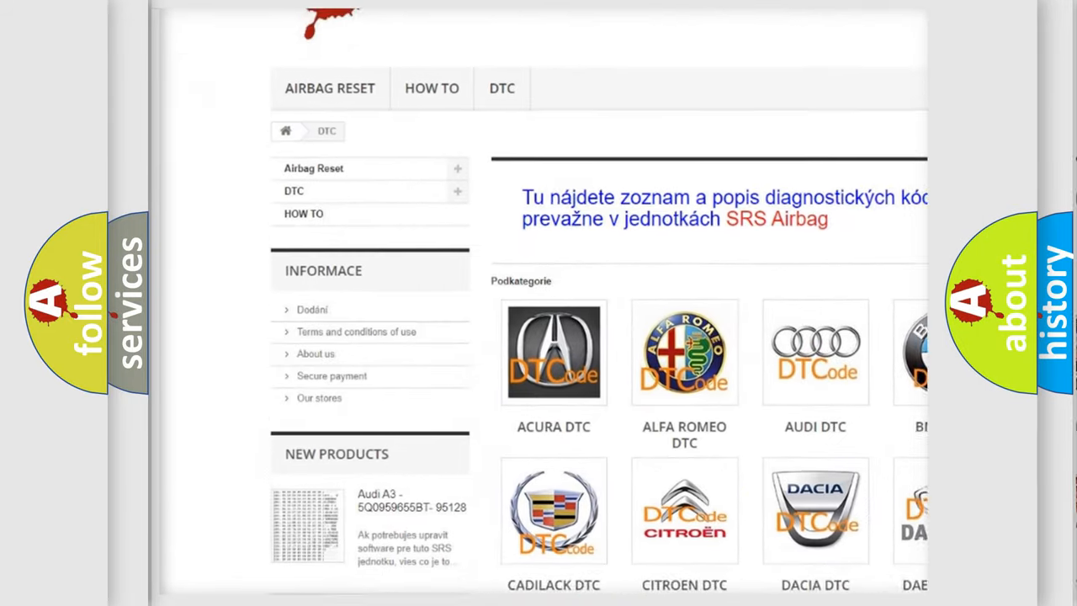
{"action": "scroll", "scroll_direction": "down", "scroll_amount": 3}
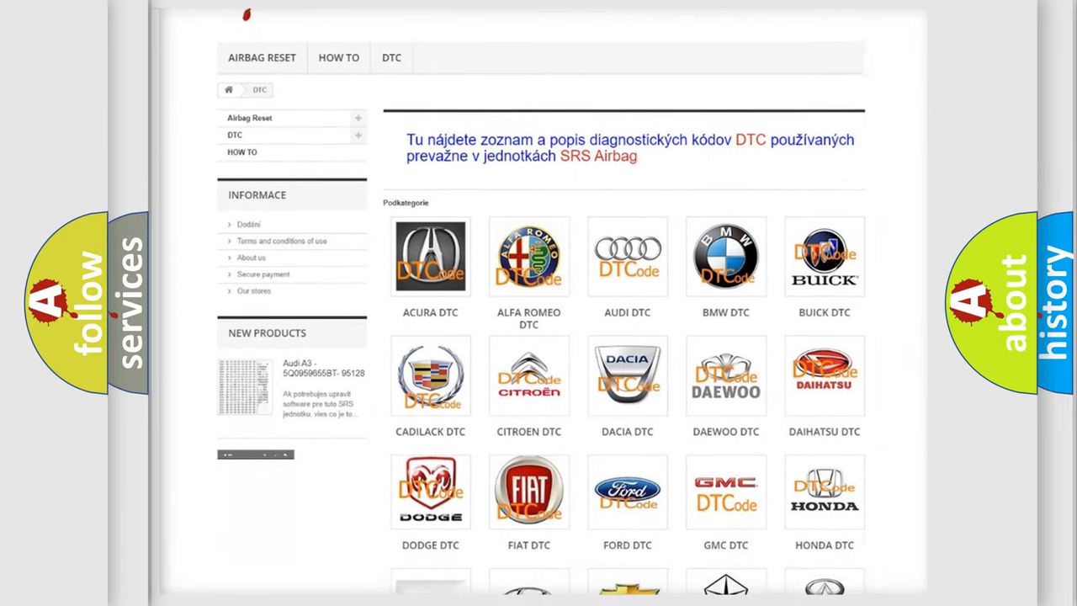
{"action": "scroll", "scroll_direction": "down", "scroll_amount": 3}
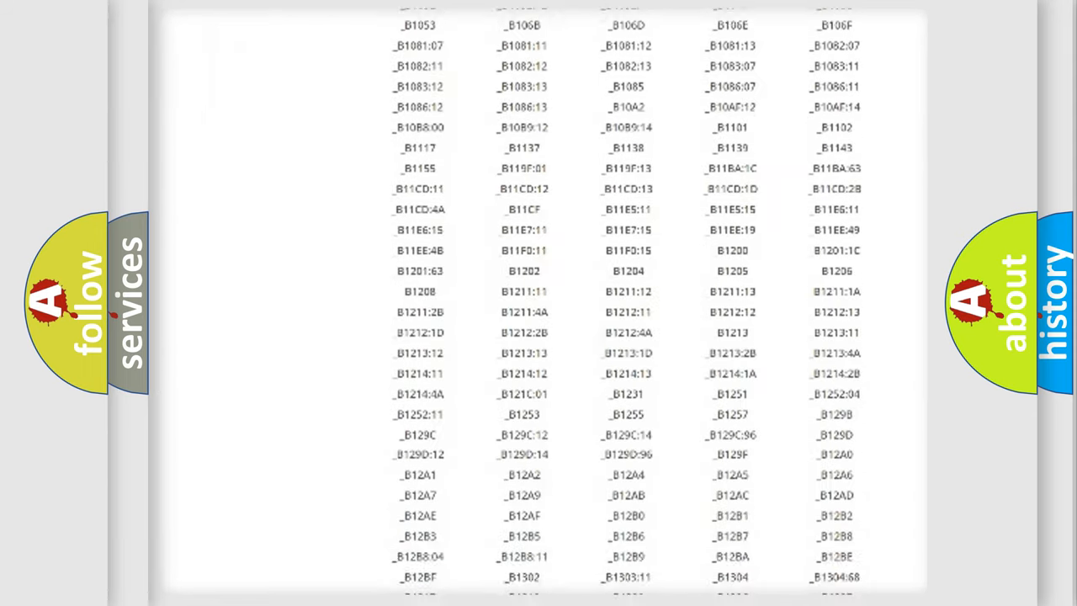
{"action": "scroll", "scroll_direction": "down", "scroll_amount": 3}
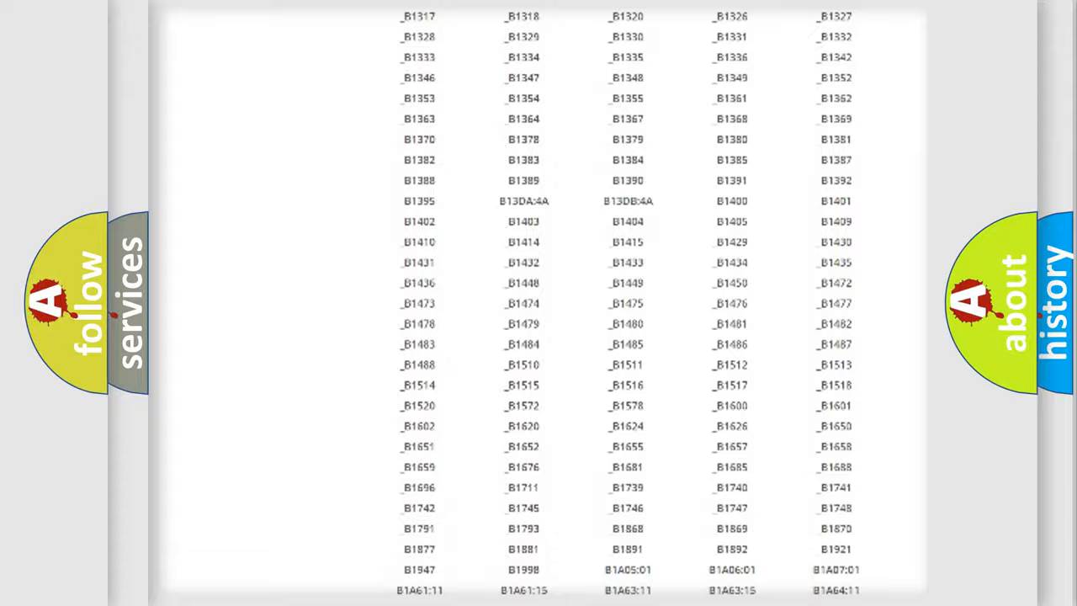
{"action": "scroll", "scroll_direction": "up", "scroll_amount": 3}
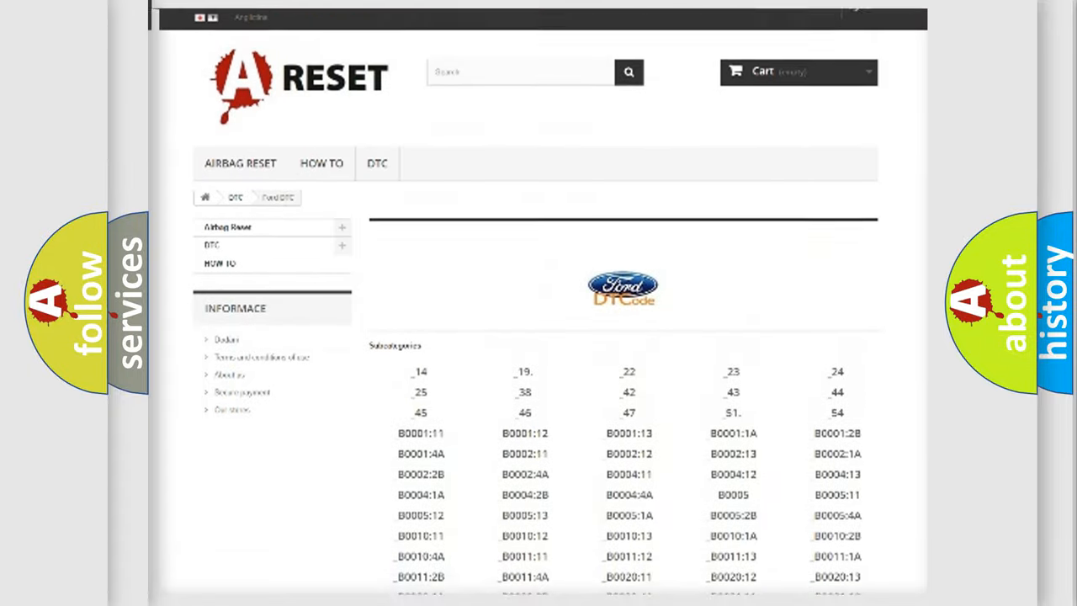